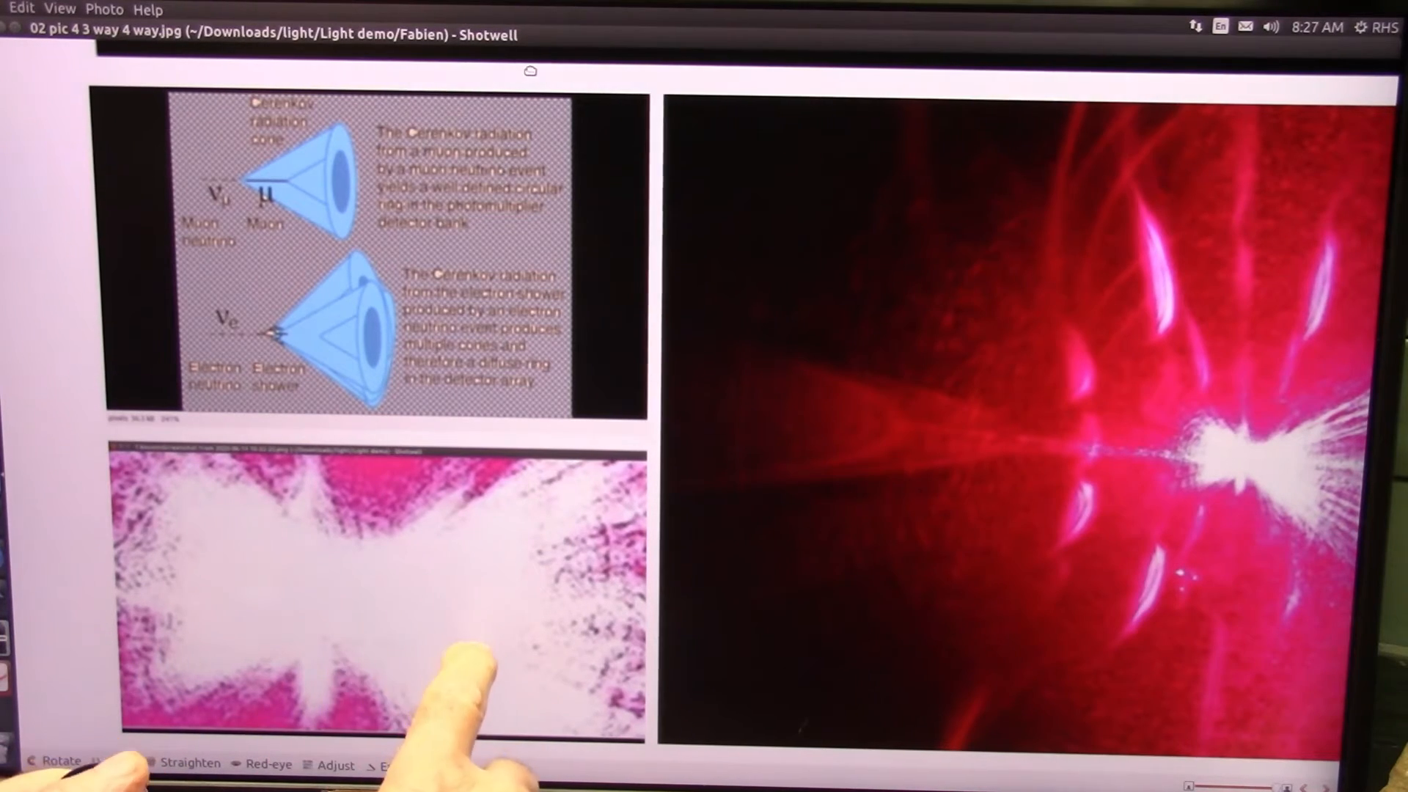
pyautogui.moveTo(315, 575)
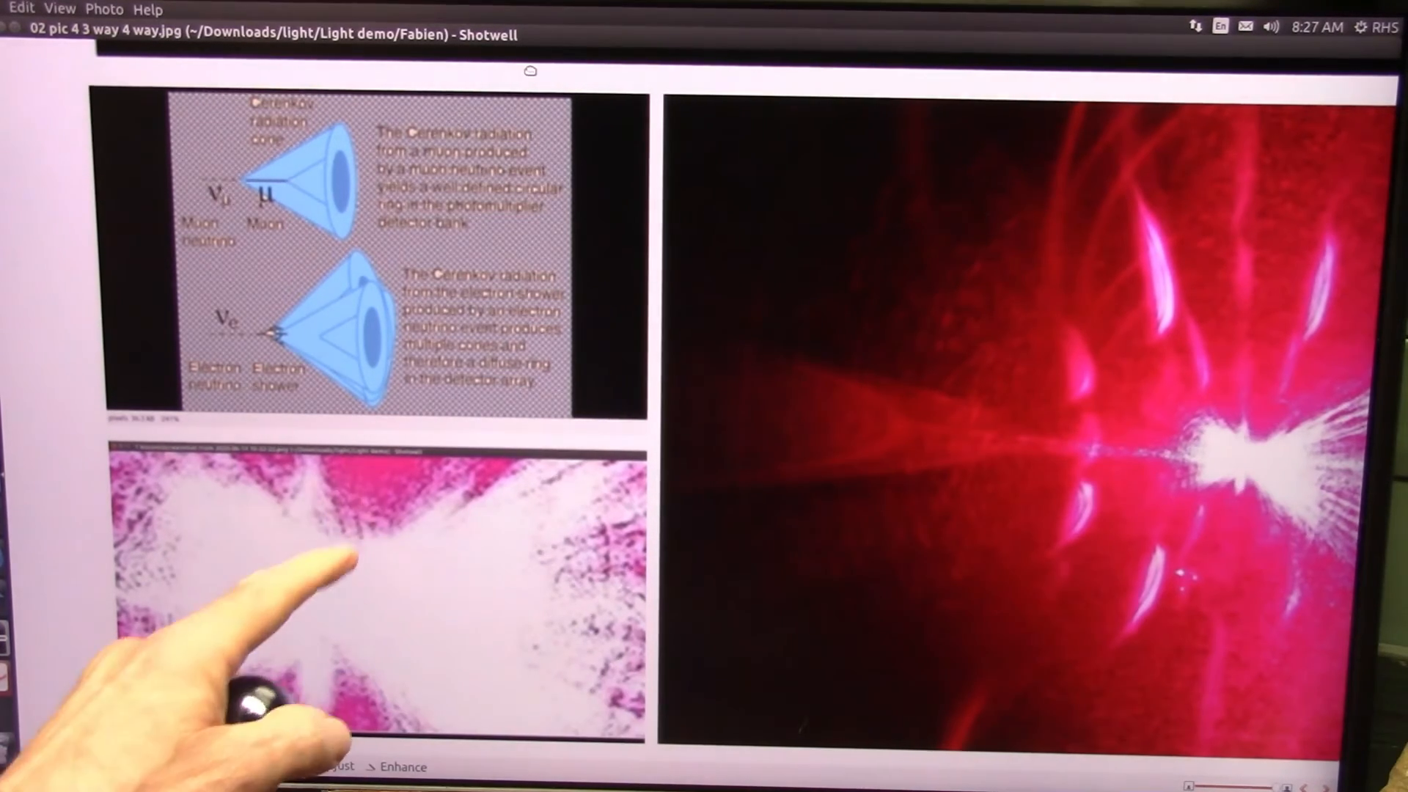